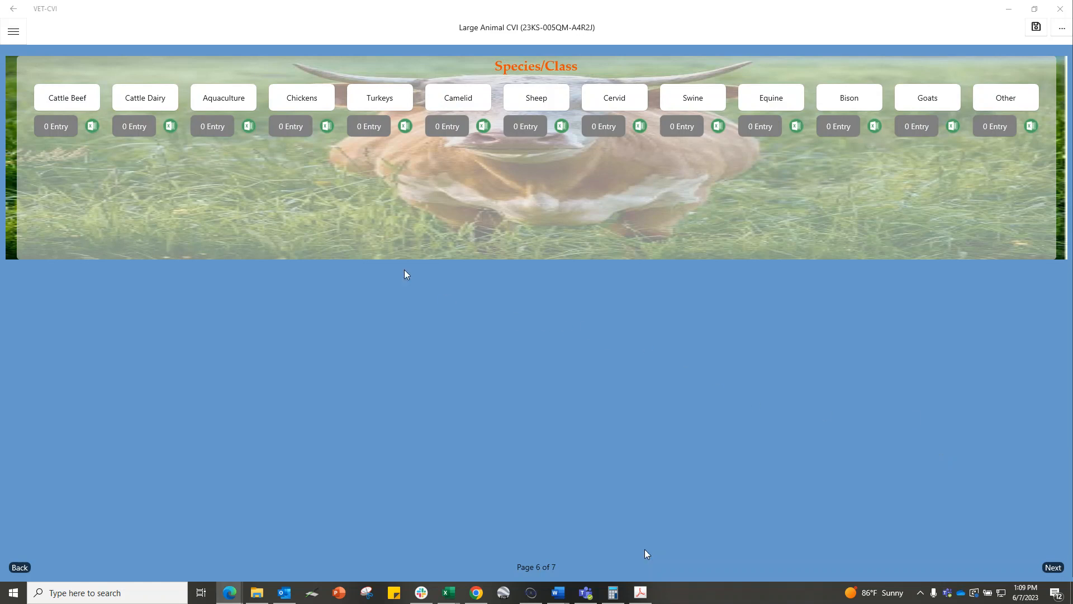
mouse_move(56, 99)
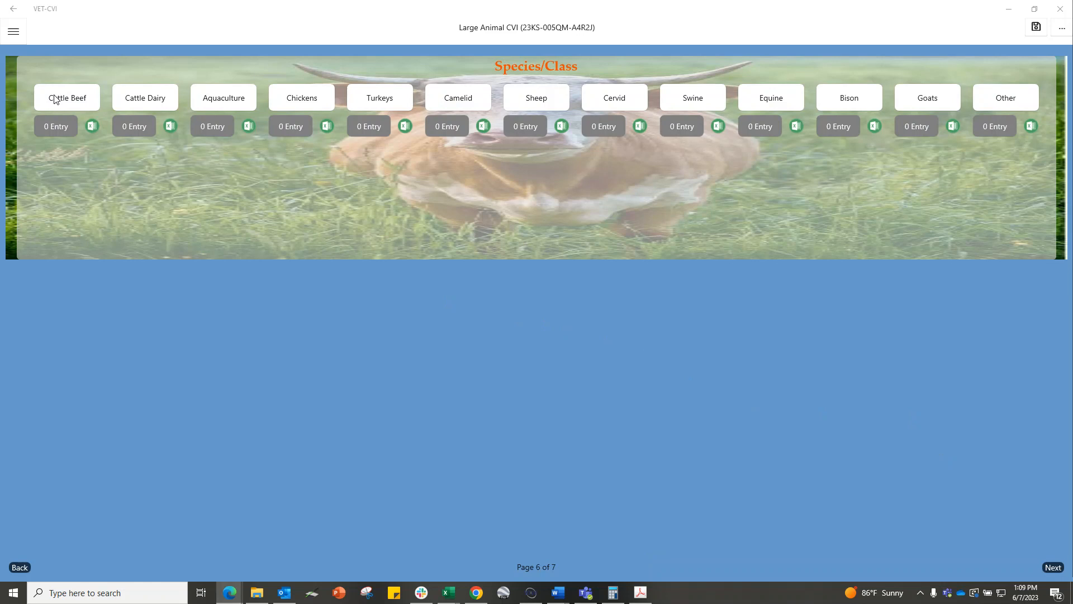
Start a new Cattle Beef animal entry from the Species/Class page.
click(66, 97)
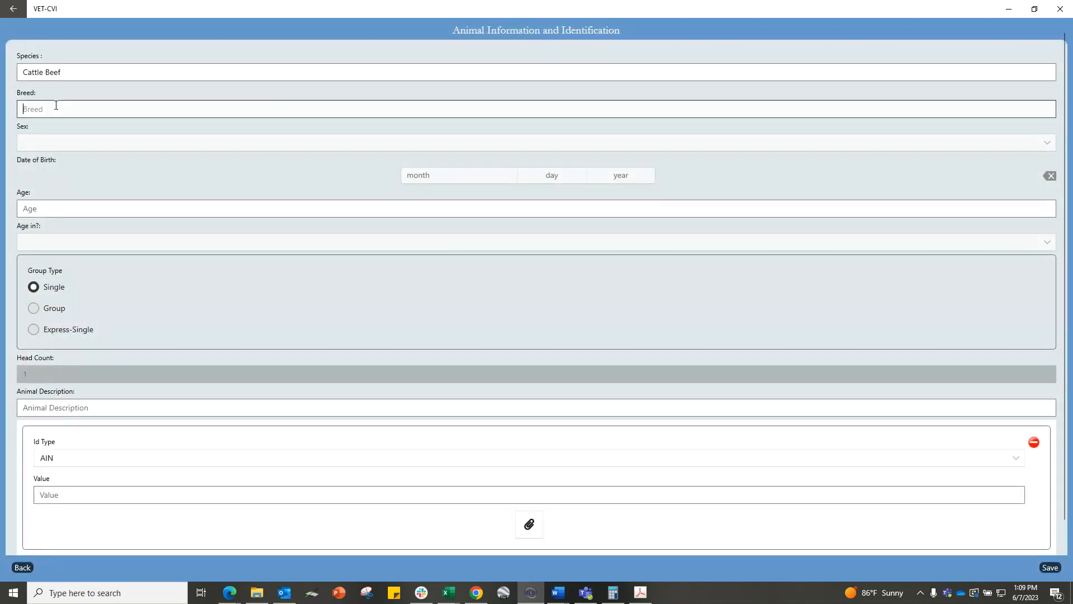
Record breed AN, female sex, birth date 6/7/2023 and age 2 years.
text(AN)
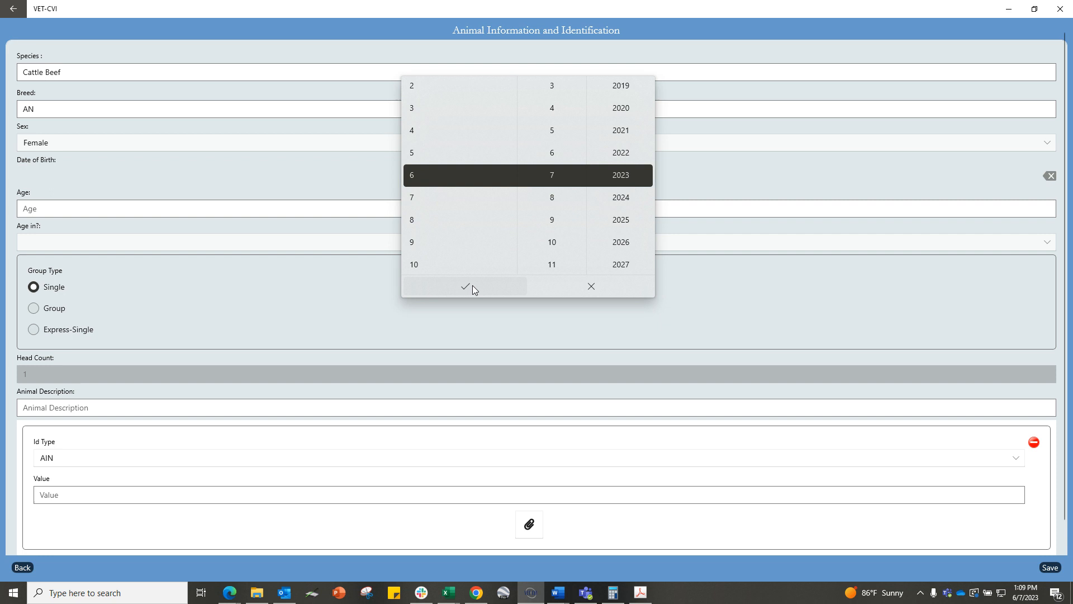
click(466, 285)
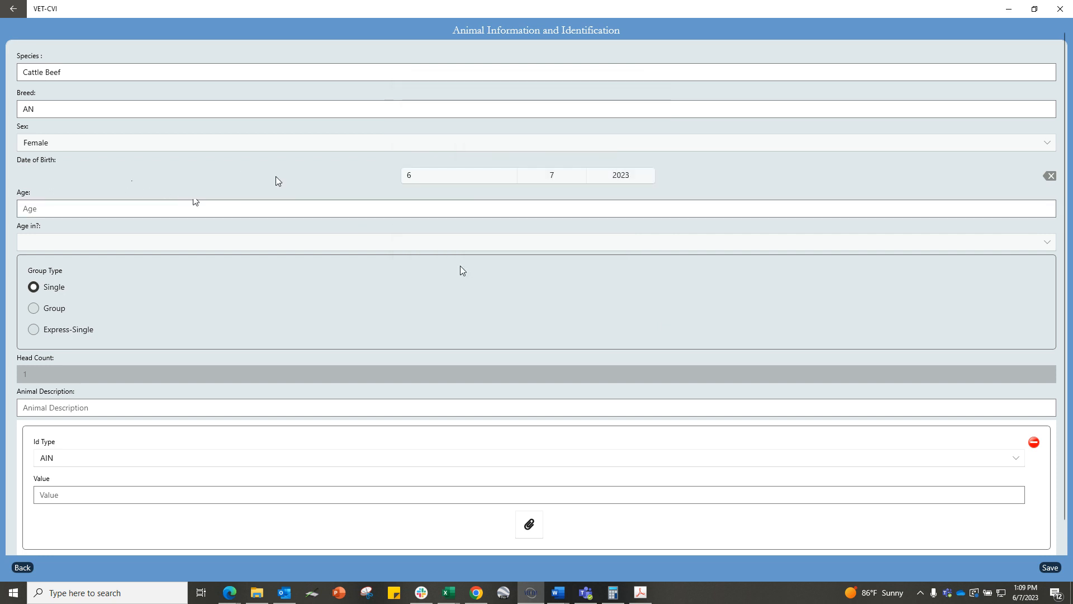
mouse_move(90, 227)
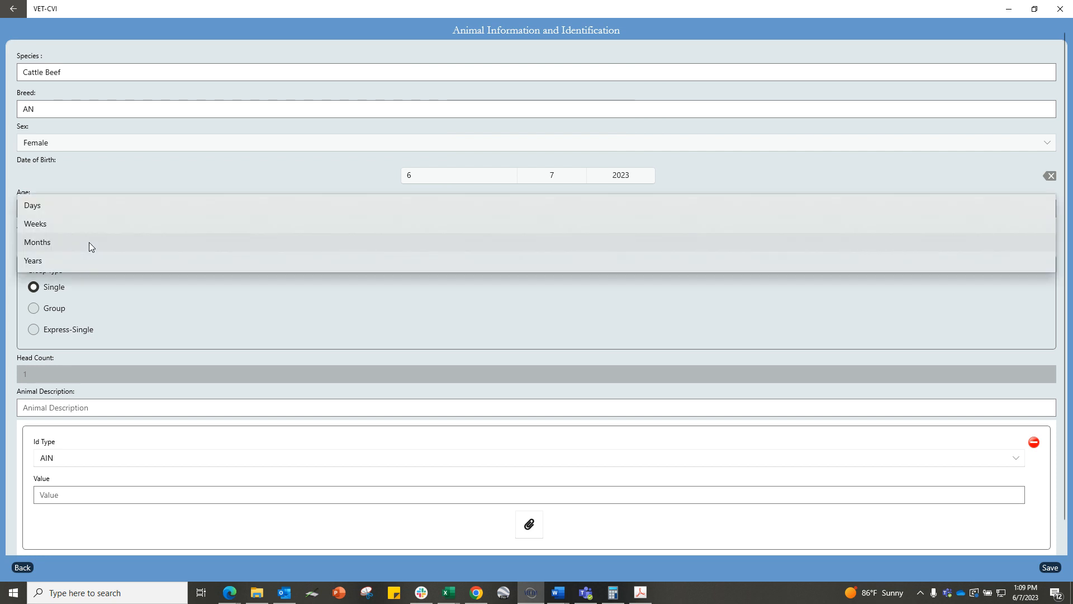
click(32, 260)
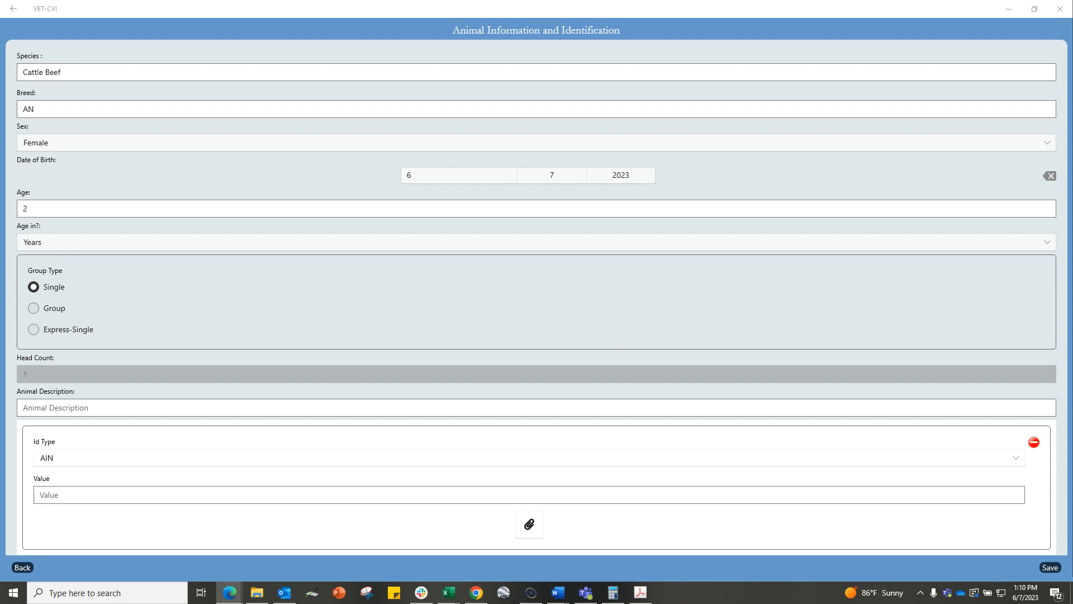
mouse_move(537, 401)
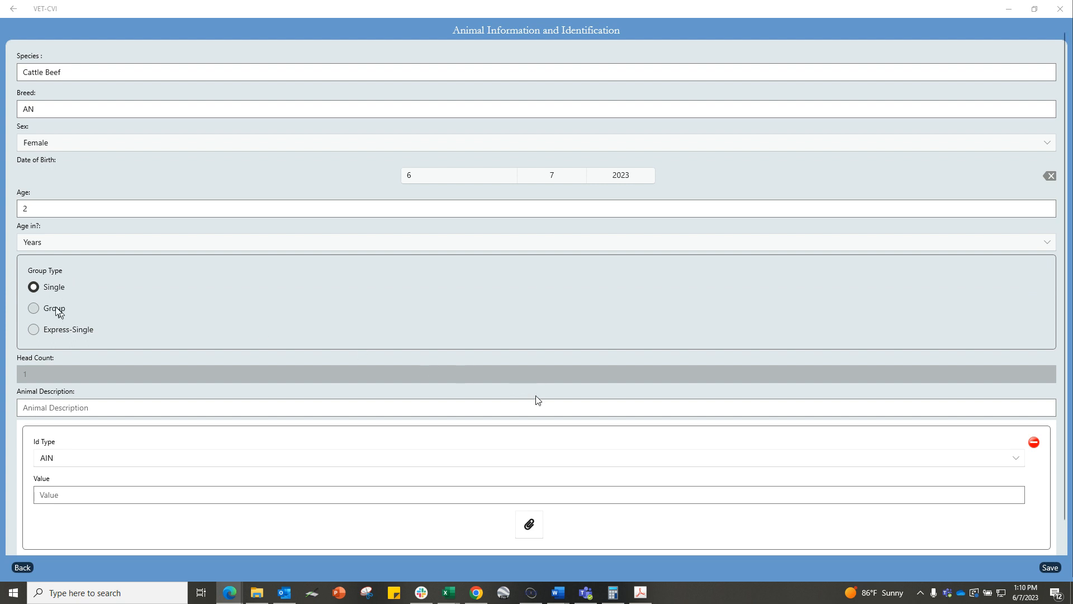
Choose Group with the value 'no ids required' and the Express-Single group type.
click(33, 308)
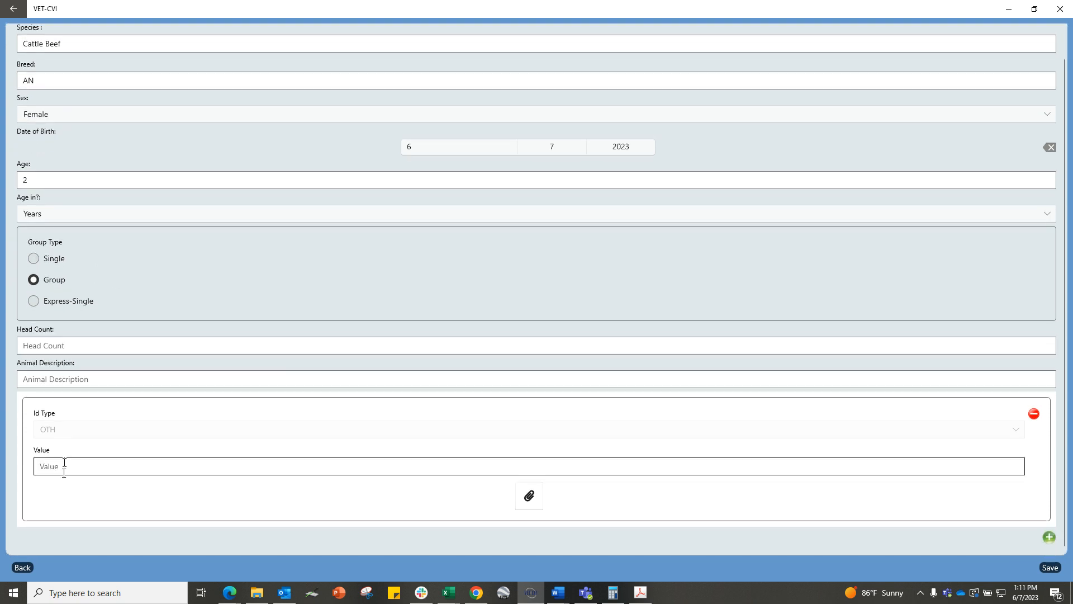
text(no)
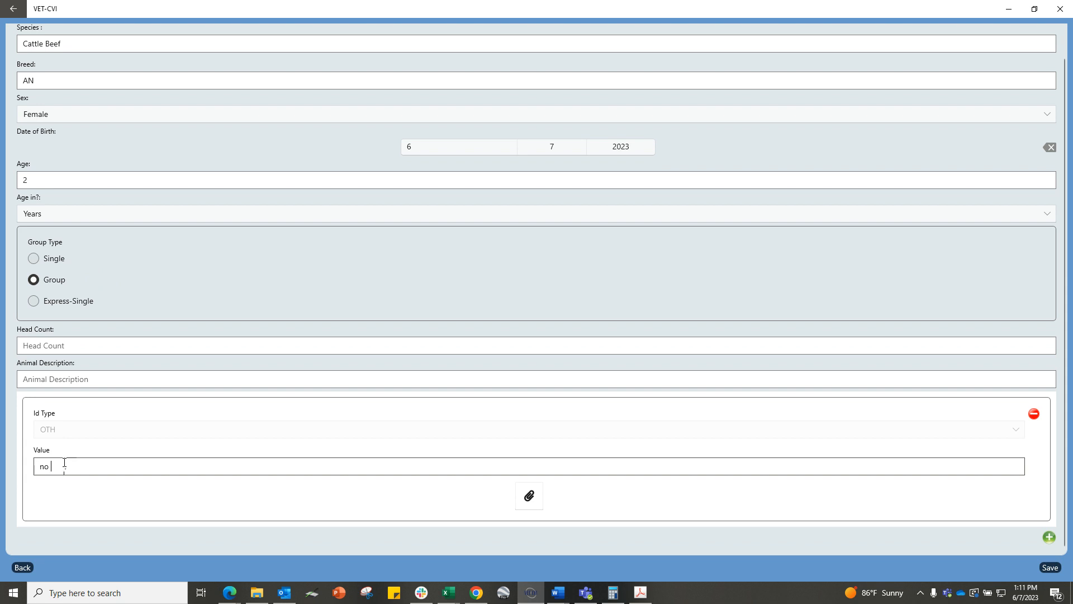
text(ids re)
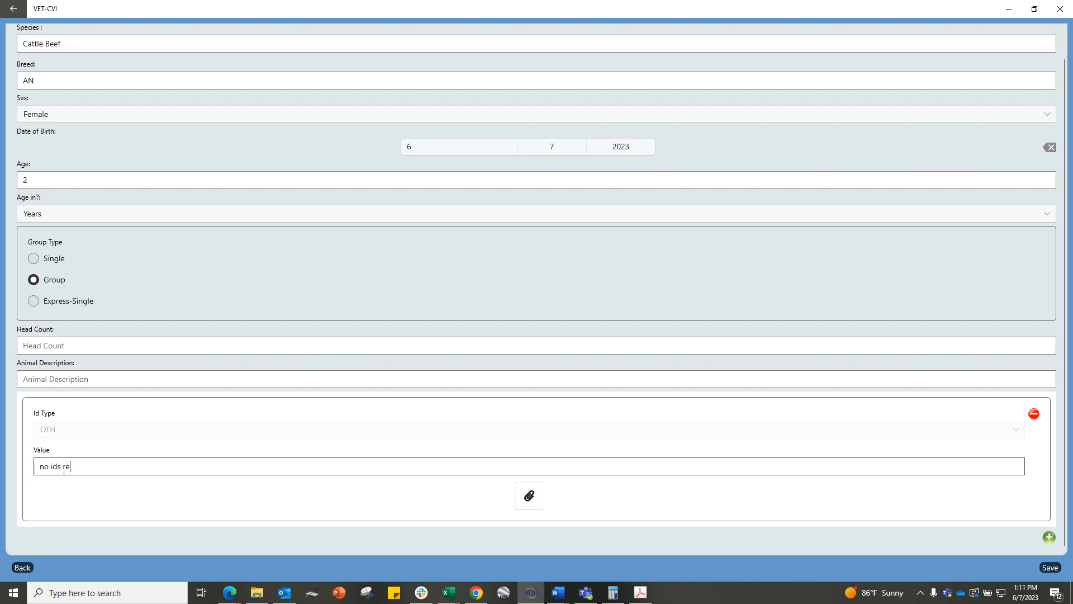
text(quired)
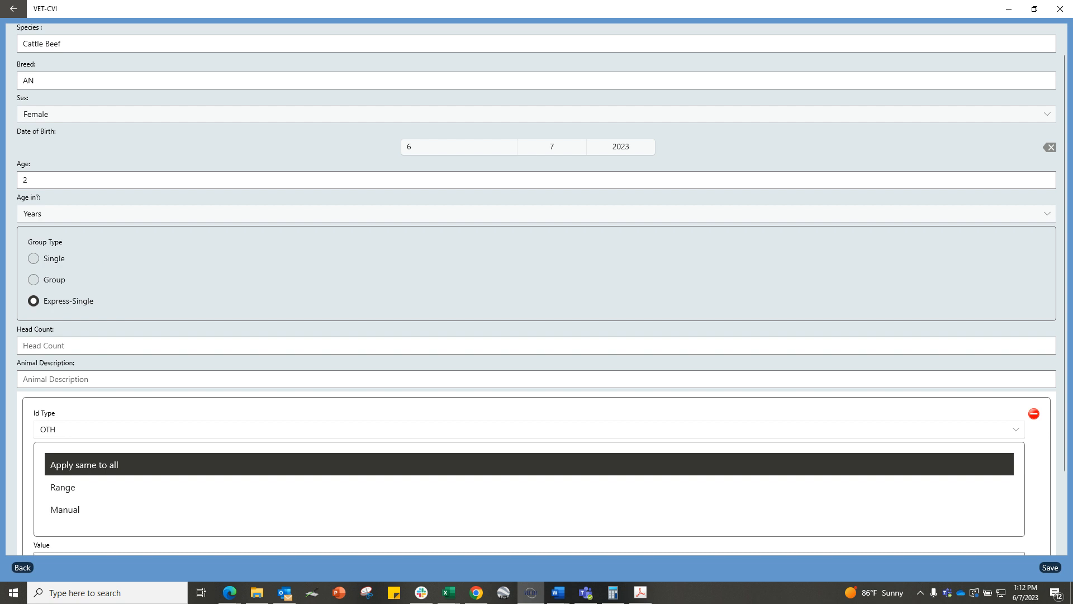
Enter head count 2 and the animal description 'BLK AN COWS'.
scroll(down, 3)
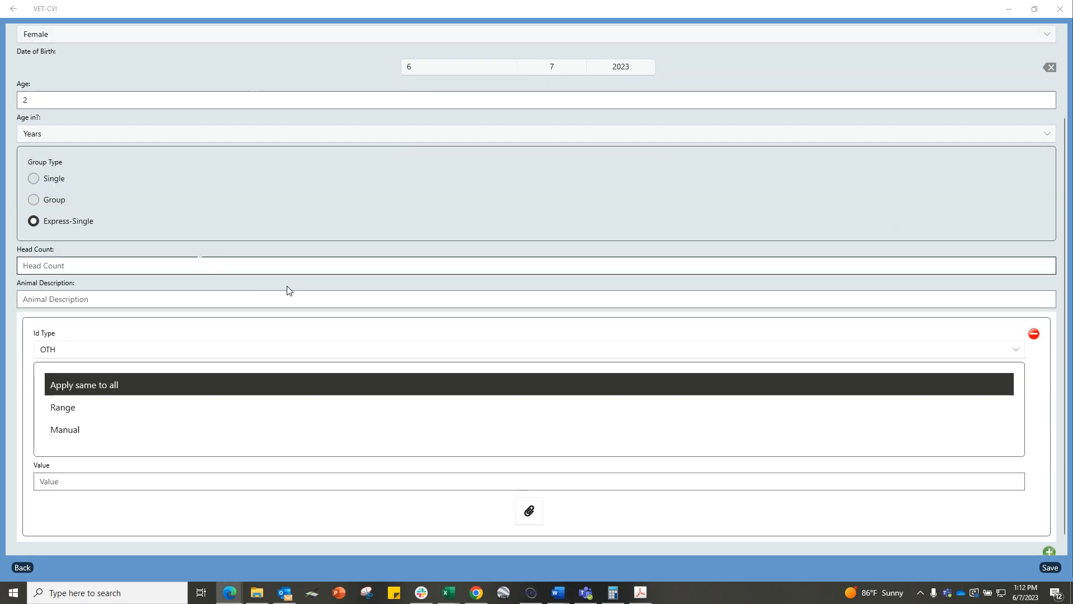
click(199, 266)
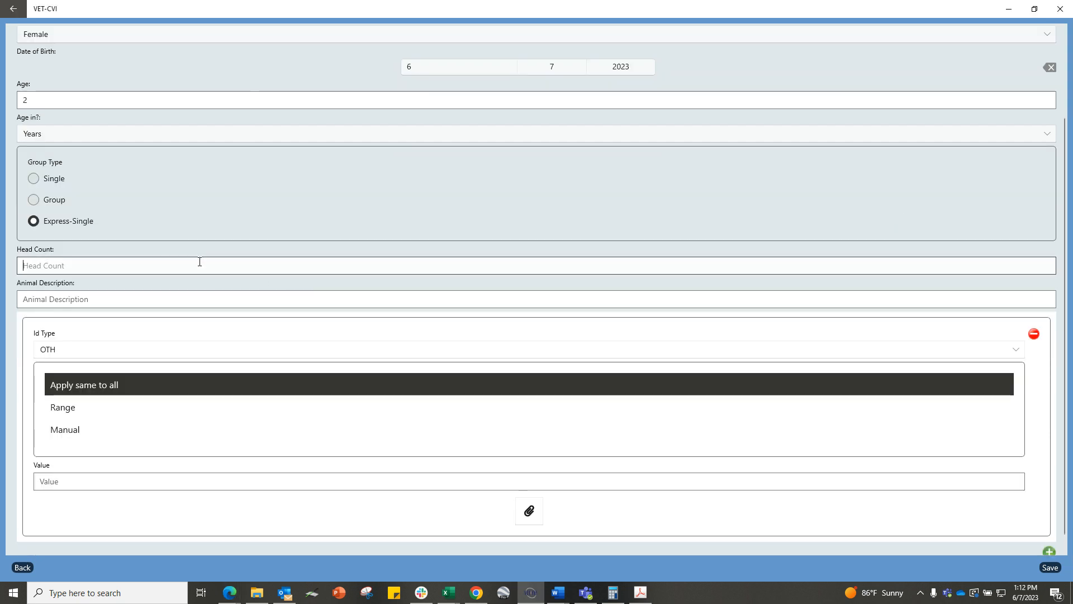
text(2)
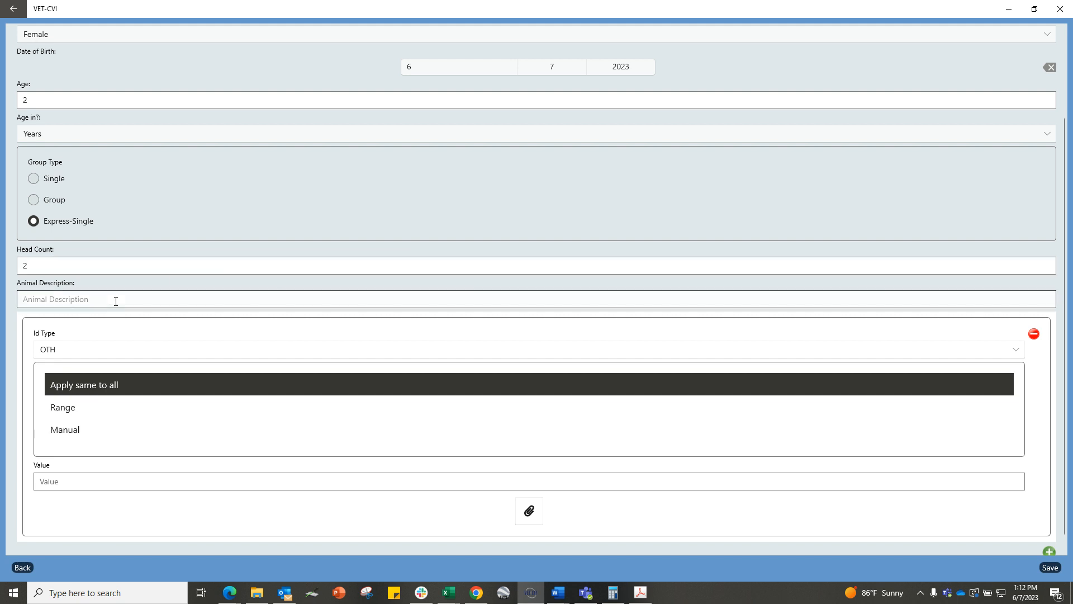
text(BLK A)
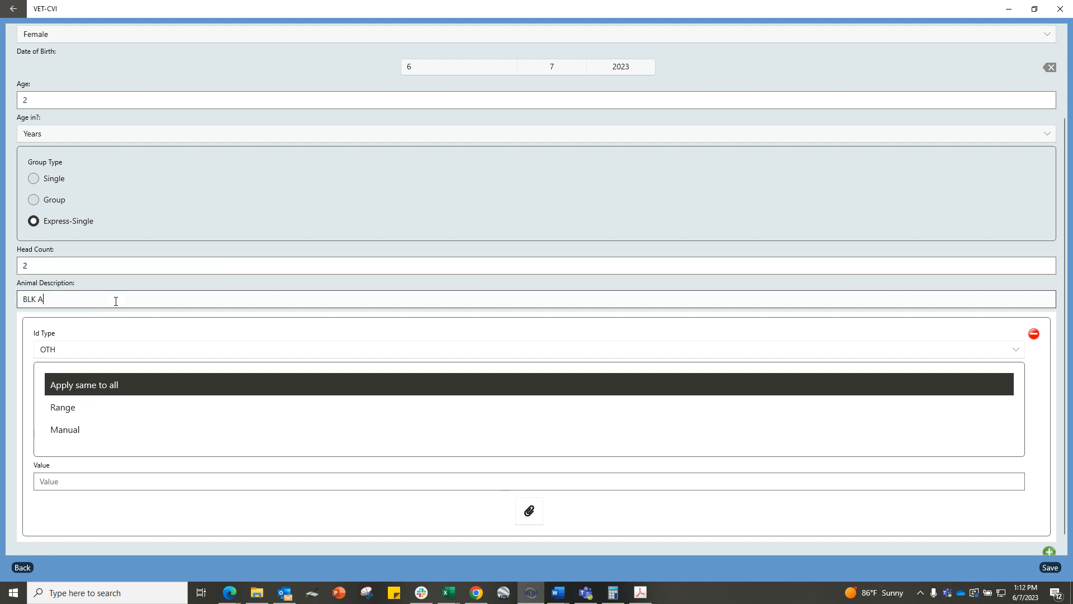
text(N COWS)
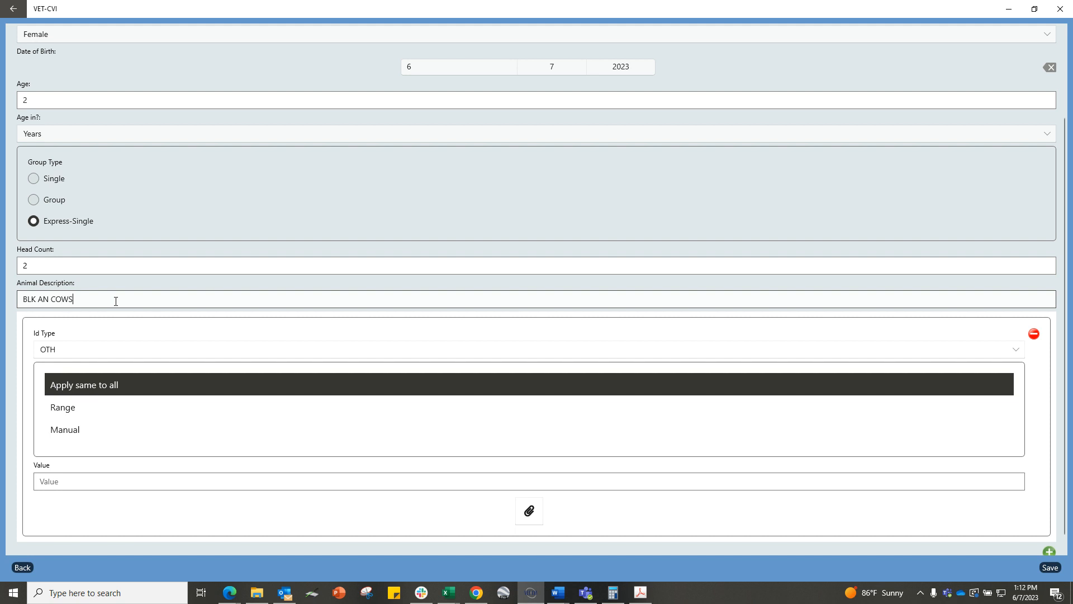
scroll(down, 3)
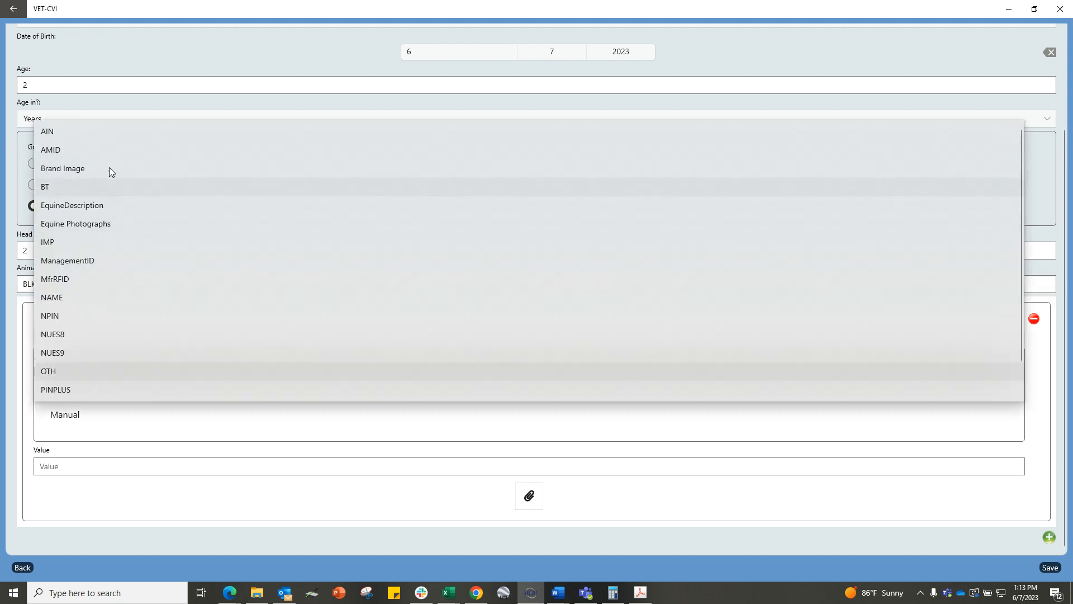
Select AIN as the ID type and Manual as the ID entry method.
click(47, 130)
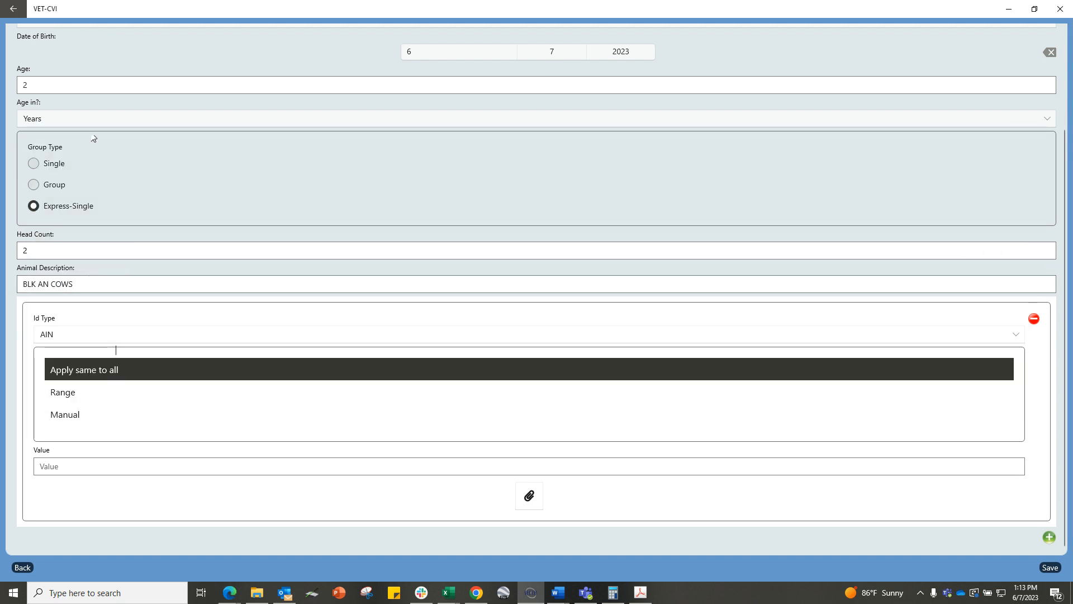
mouse_move(168, 395)
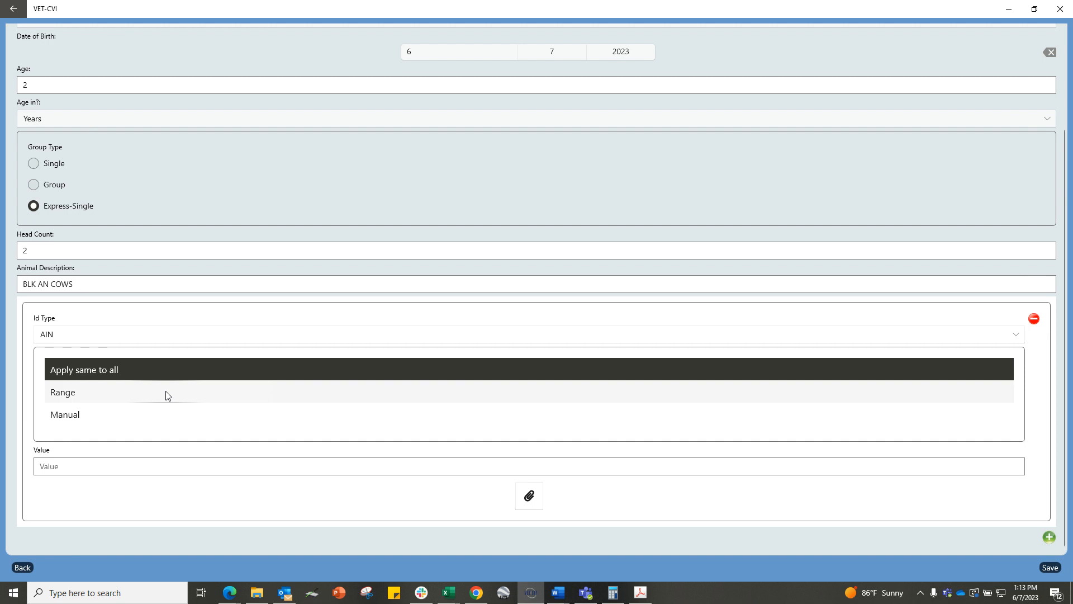
mouse_move(53, 342)
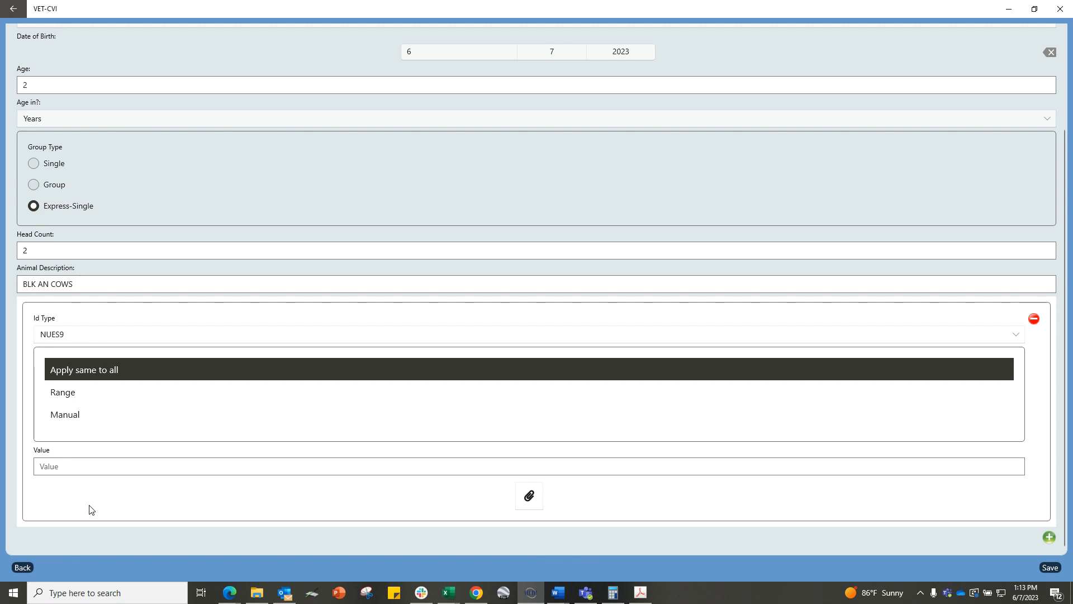
mouse_move(107, 498)
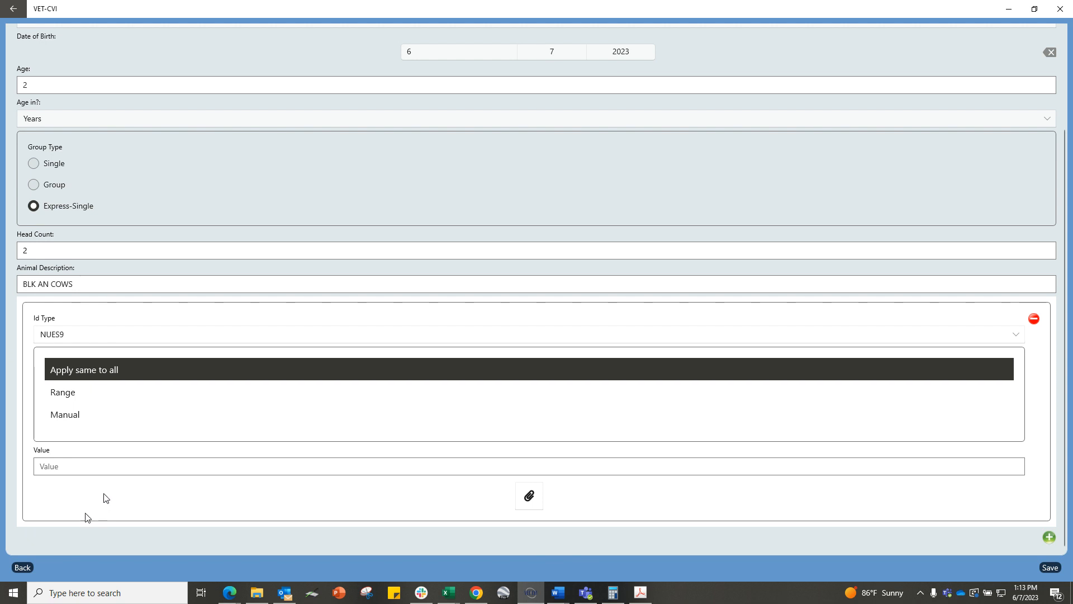
mouse_move(91, 510)
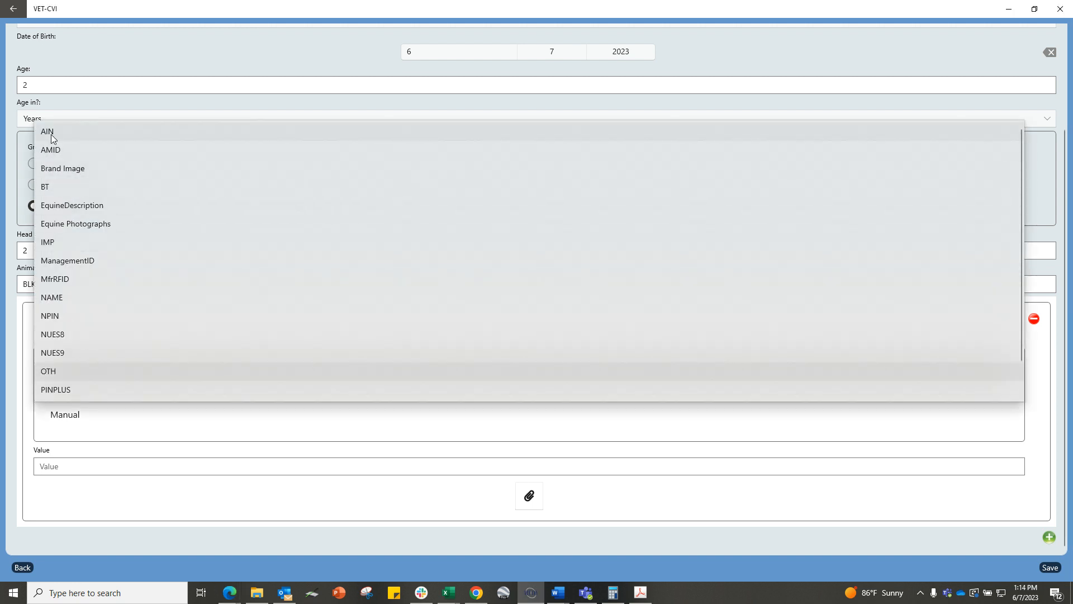
click(47, 131)
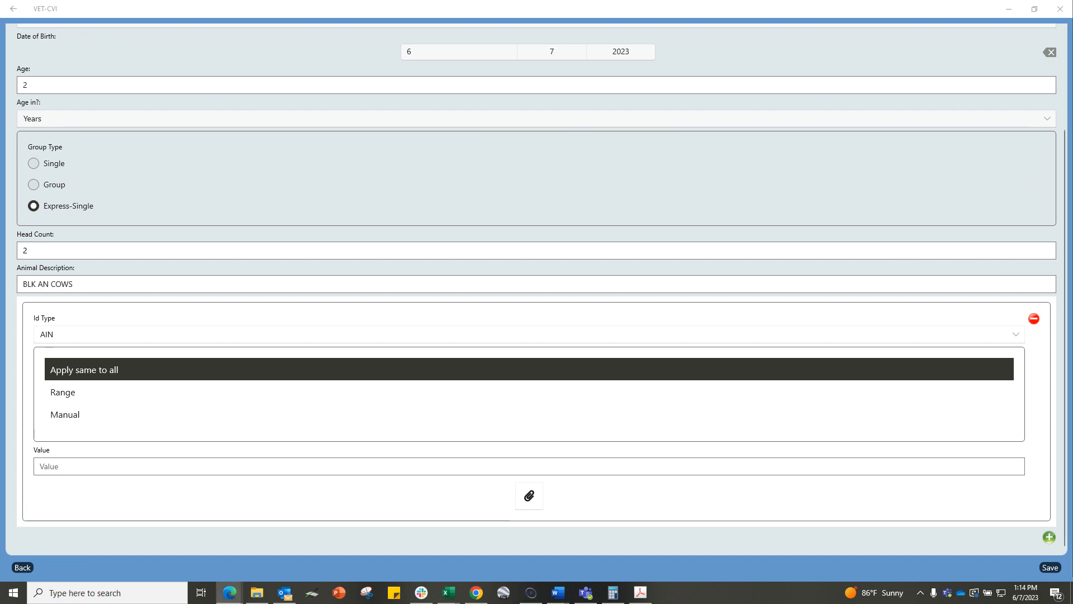
mouse_move(673, 405)
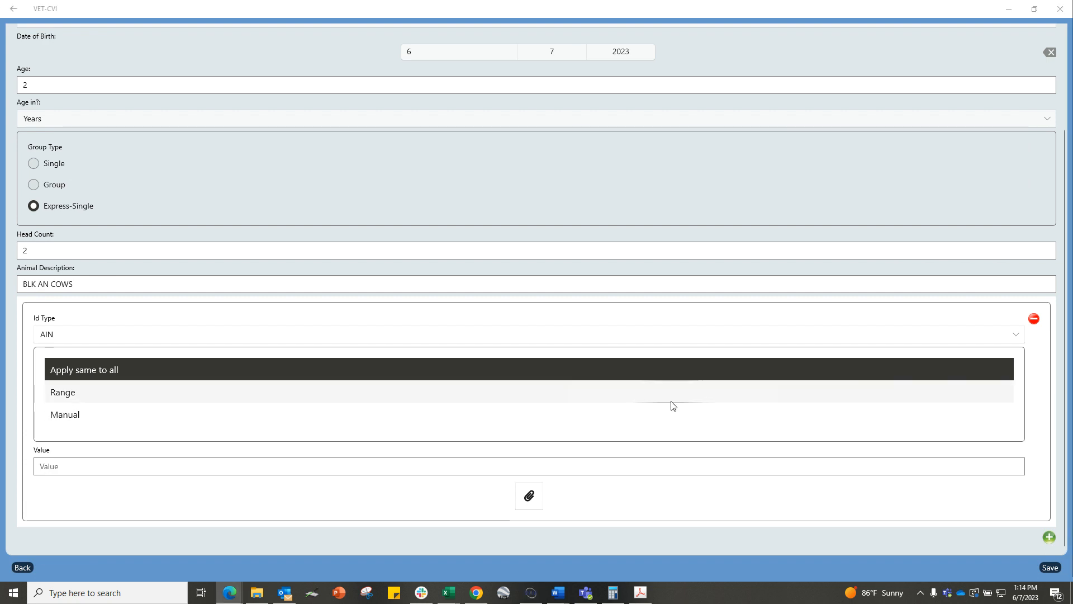
mouse_move(122, 370)
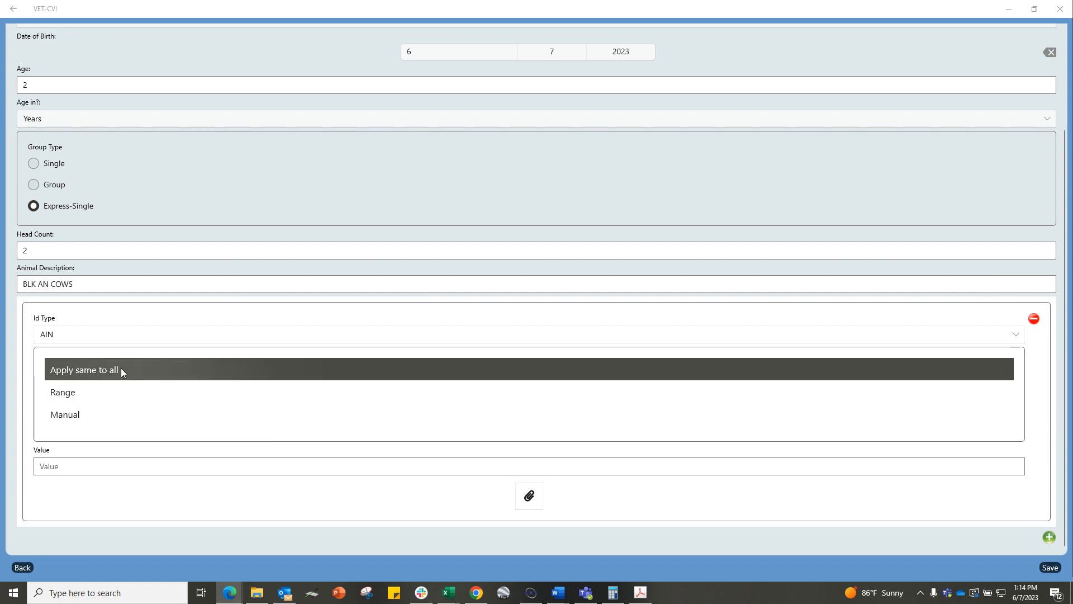
mouse_move(107, 397)
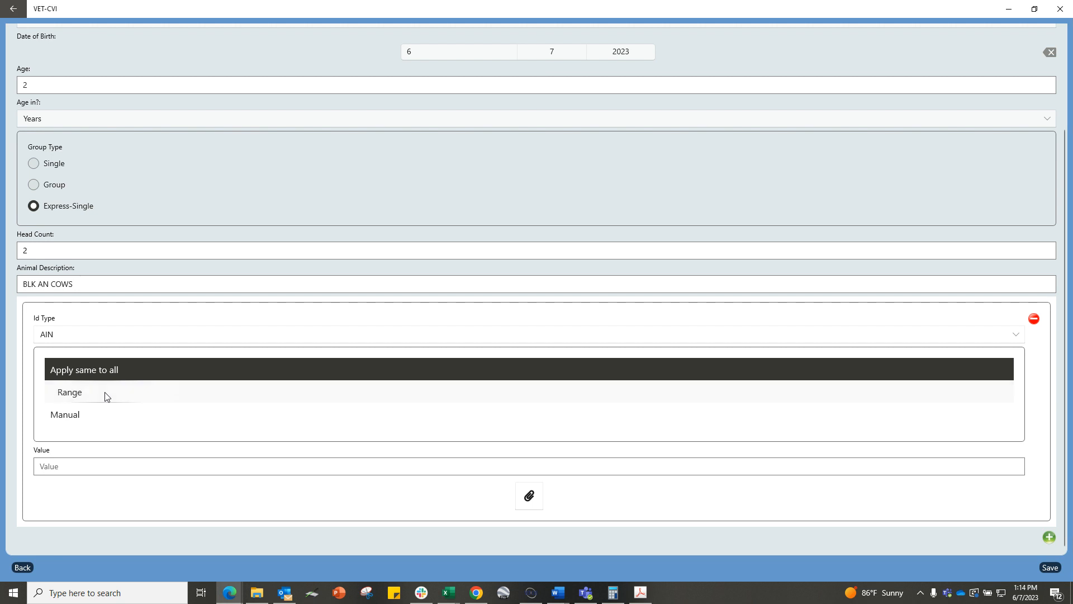
click(70, 391)
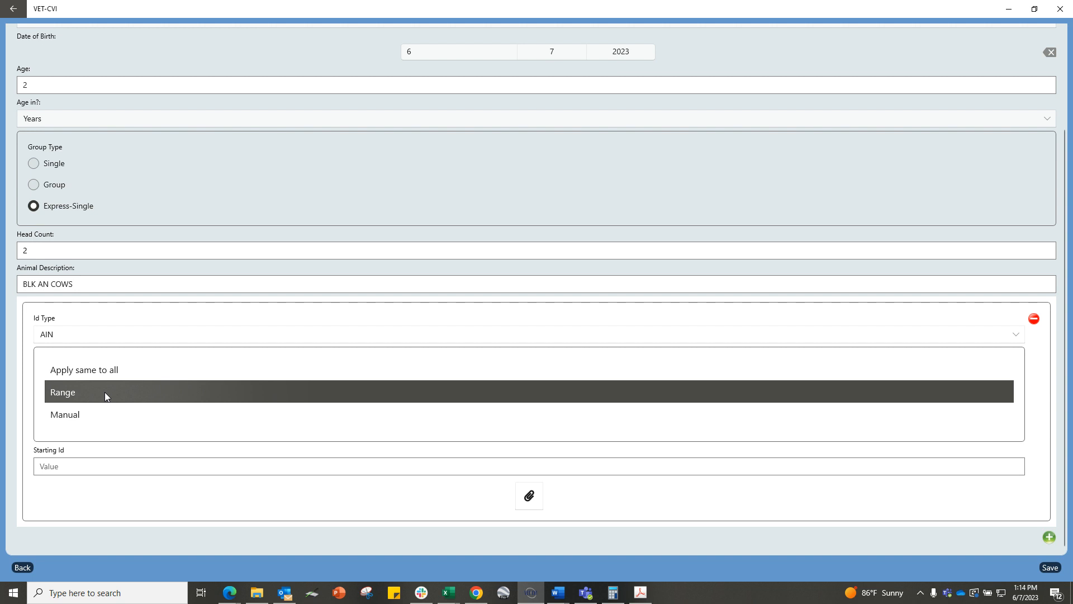
mouse_move(991, 371)
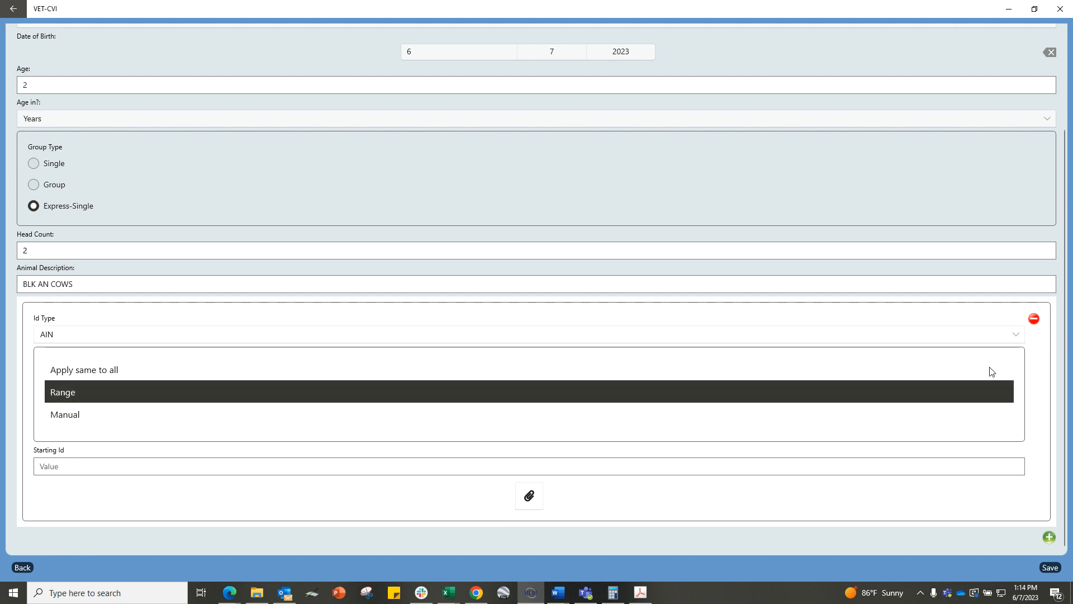
mouse_move(64, 415)
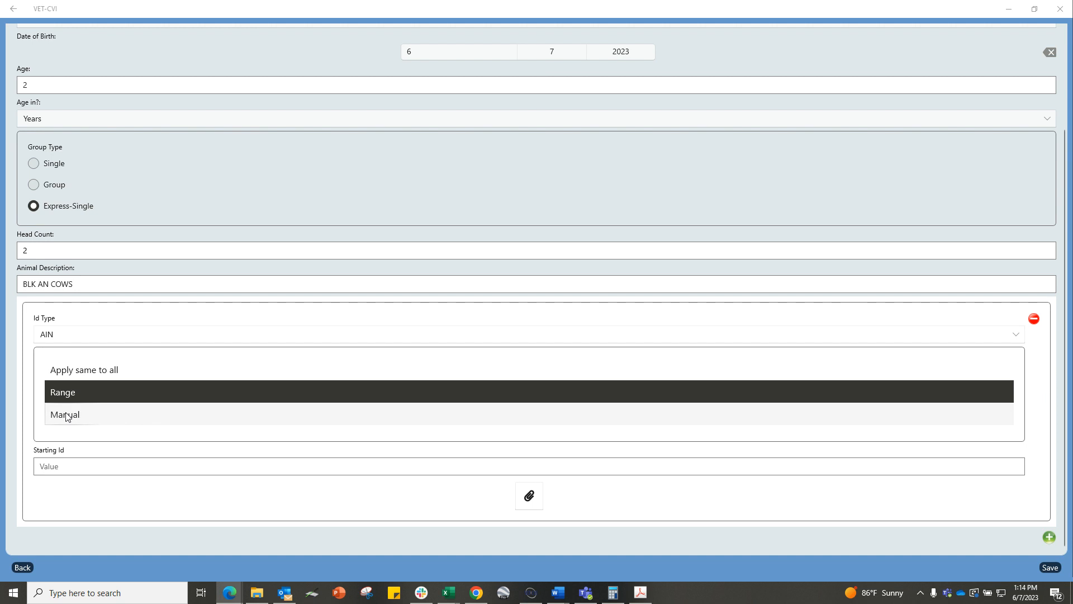
click(65, 413)
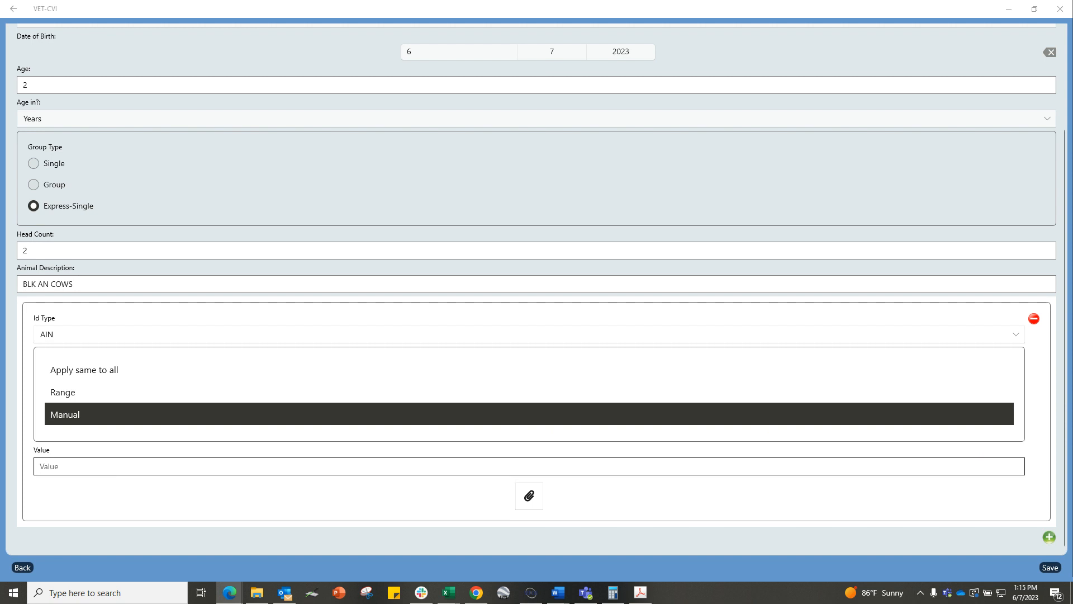
text(84)
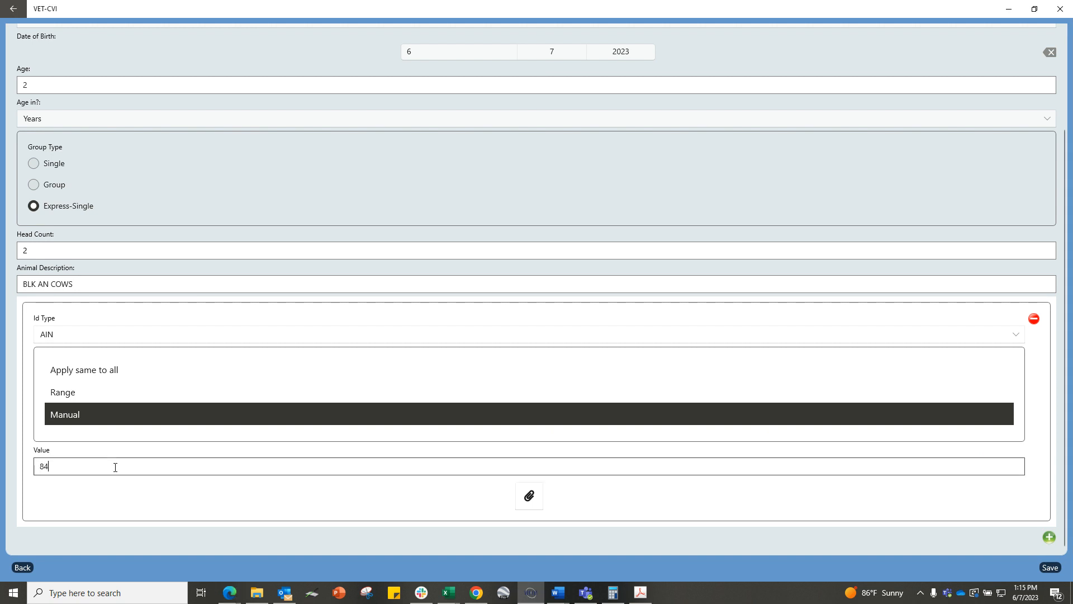
text(0003123456789)
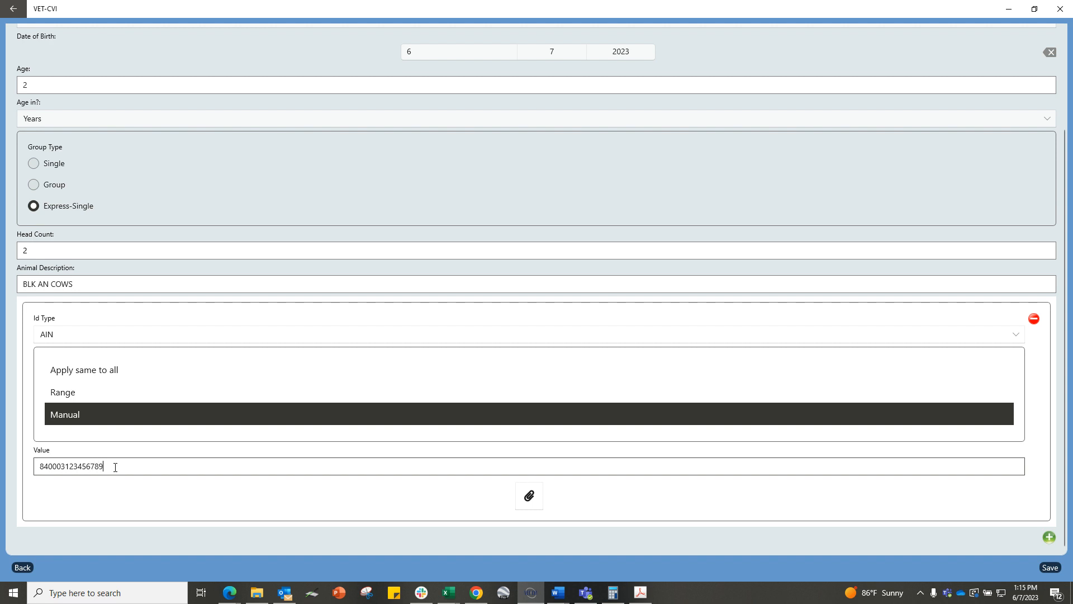
text(840)
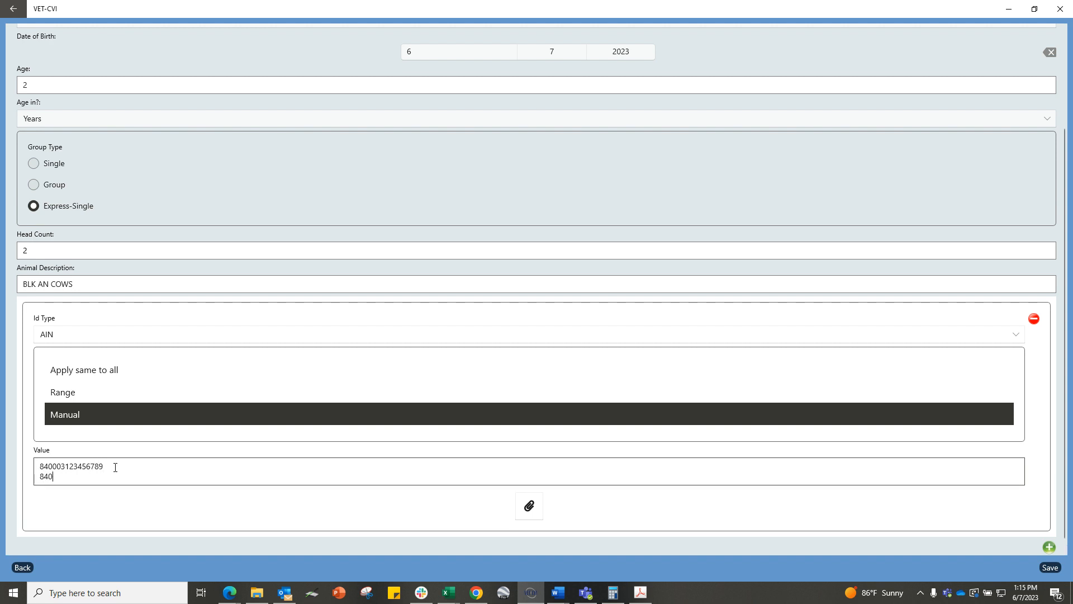
text(0031234567)
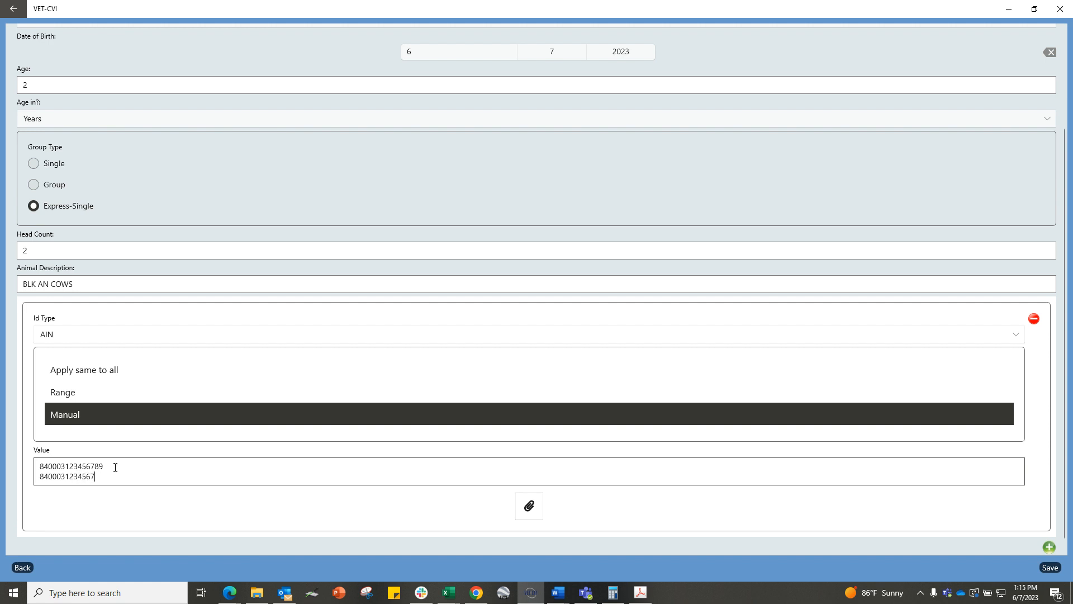
text(90)
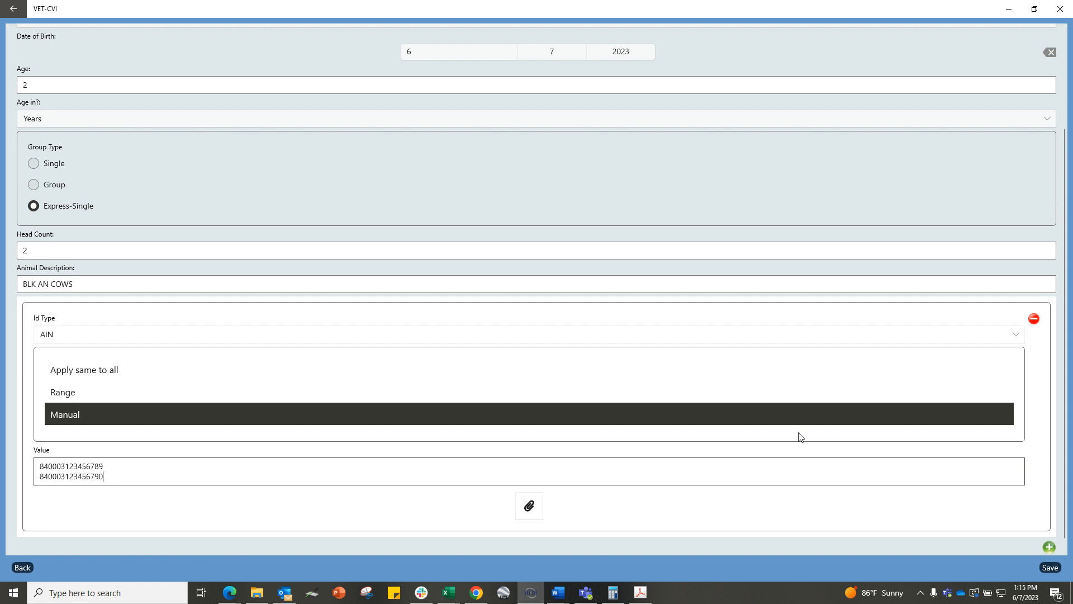
mouse_move(259, 459)
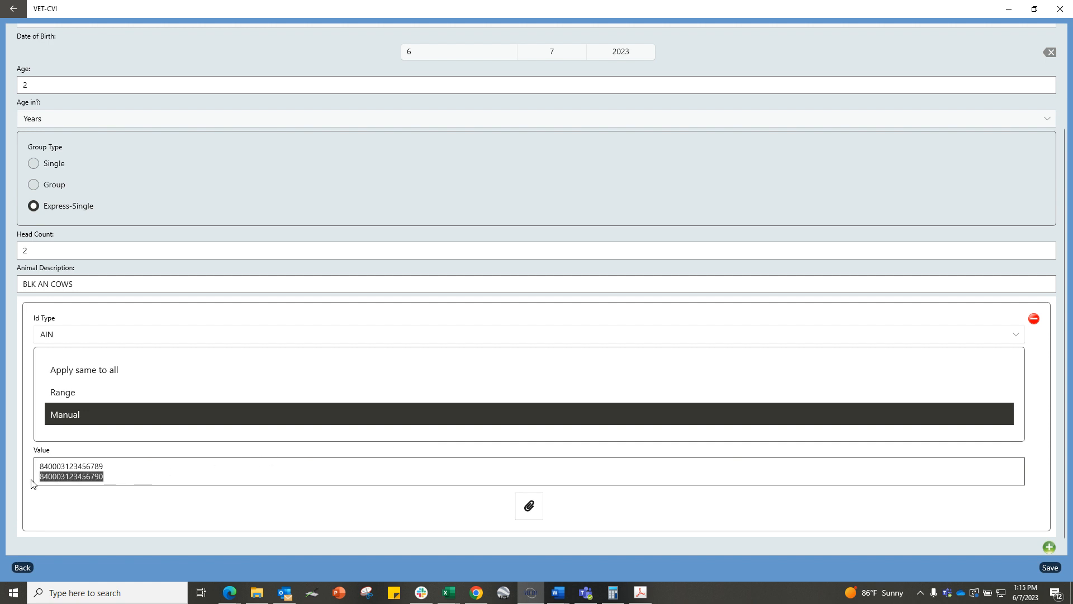
click(71, 466)
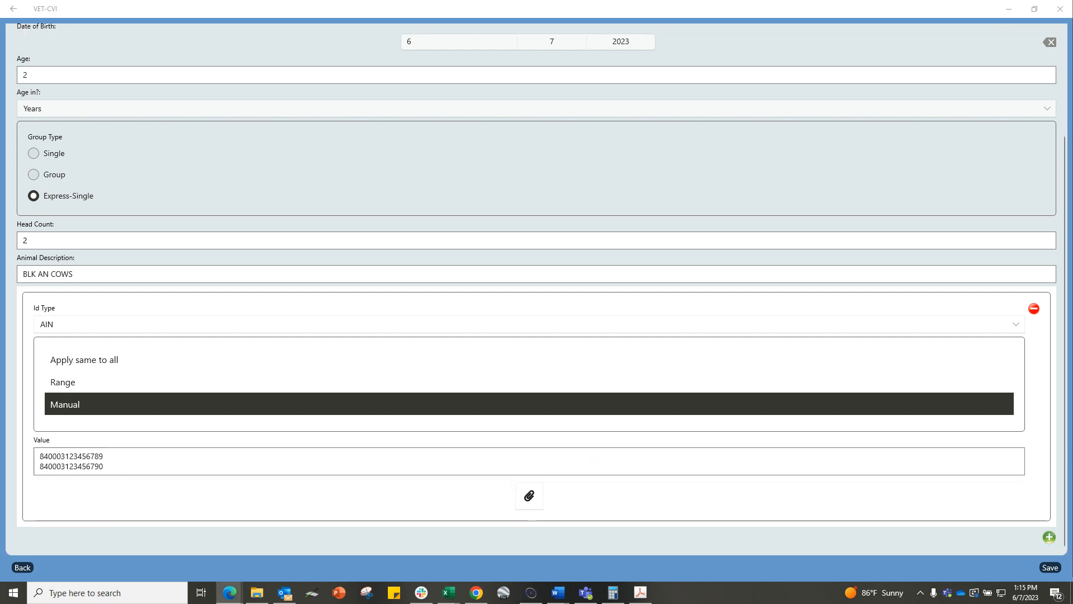
scroll(up, 3)
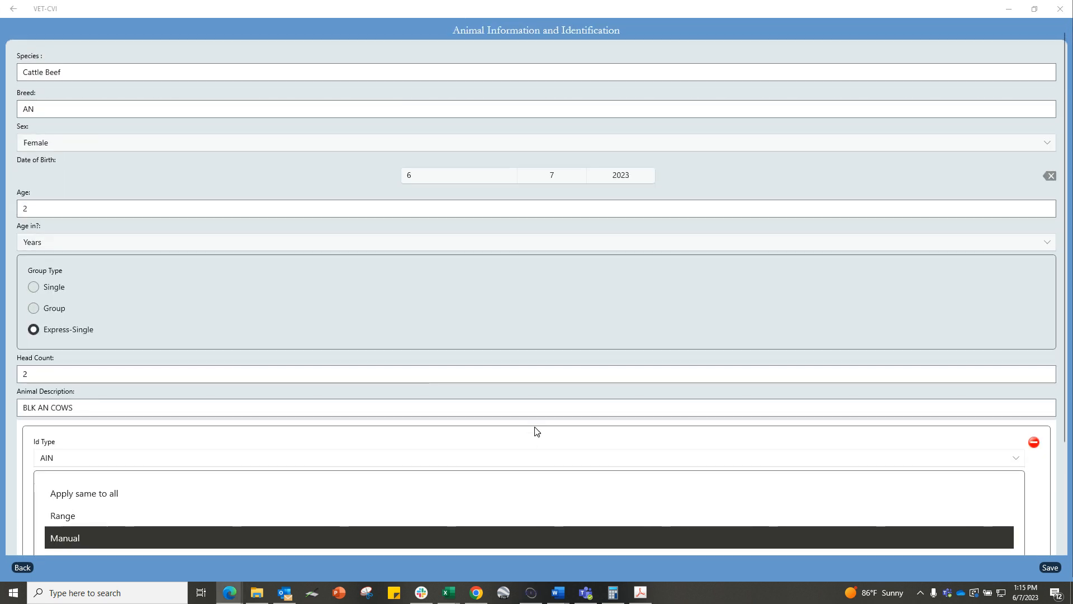
scroll(down, 3)
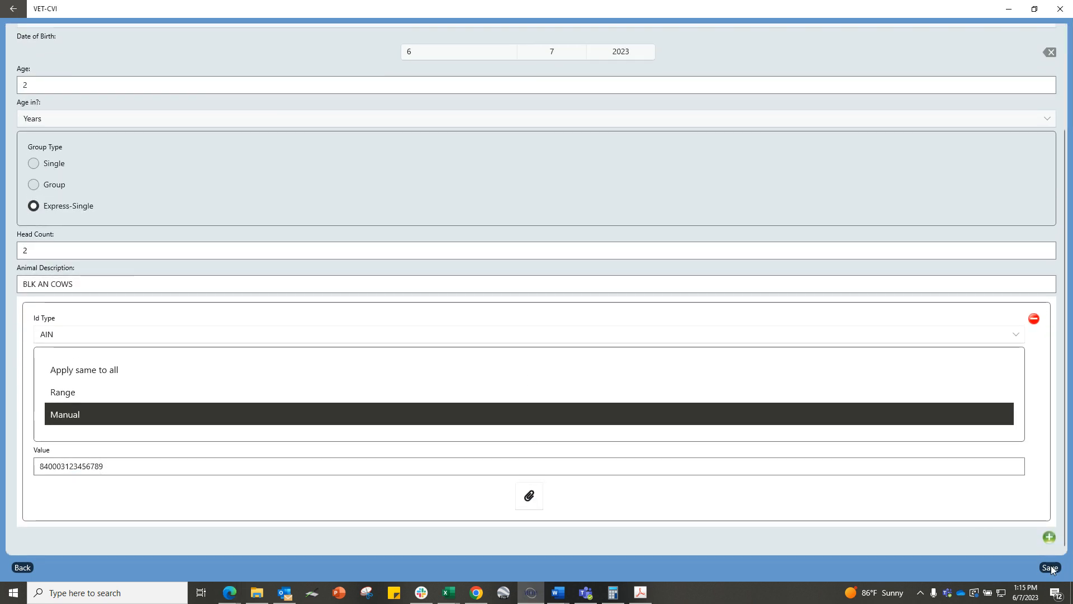
Save the Cattle Beef entry and return to the Species/Class page.
click(1050, 568)
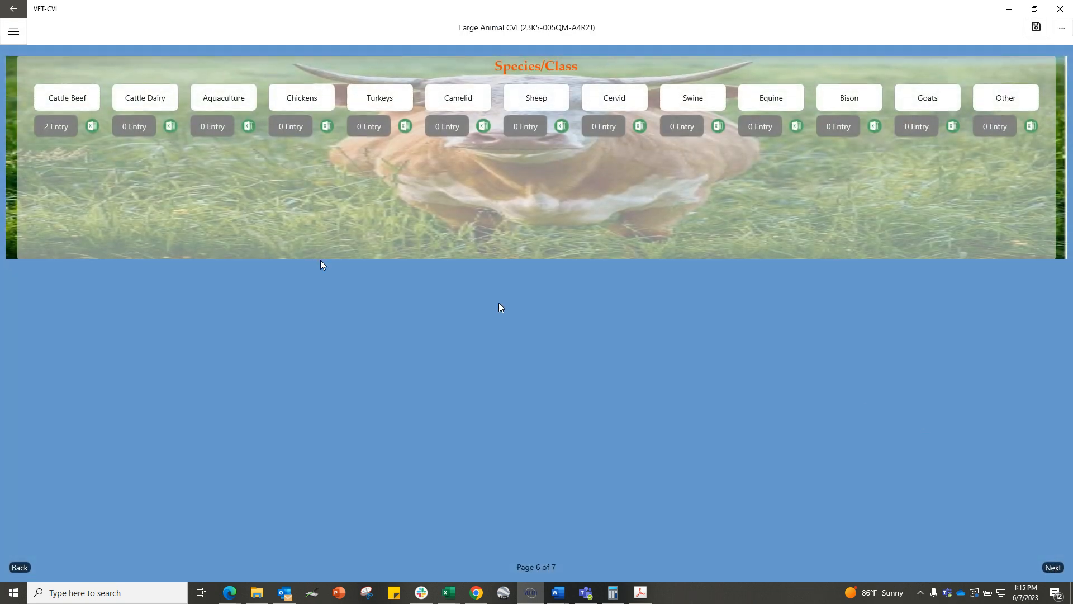
mouse_move(61, 123)
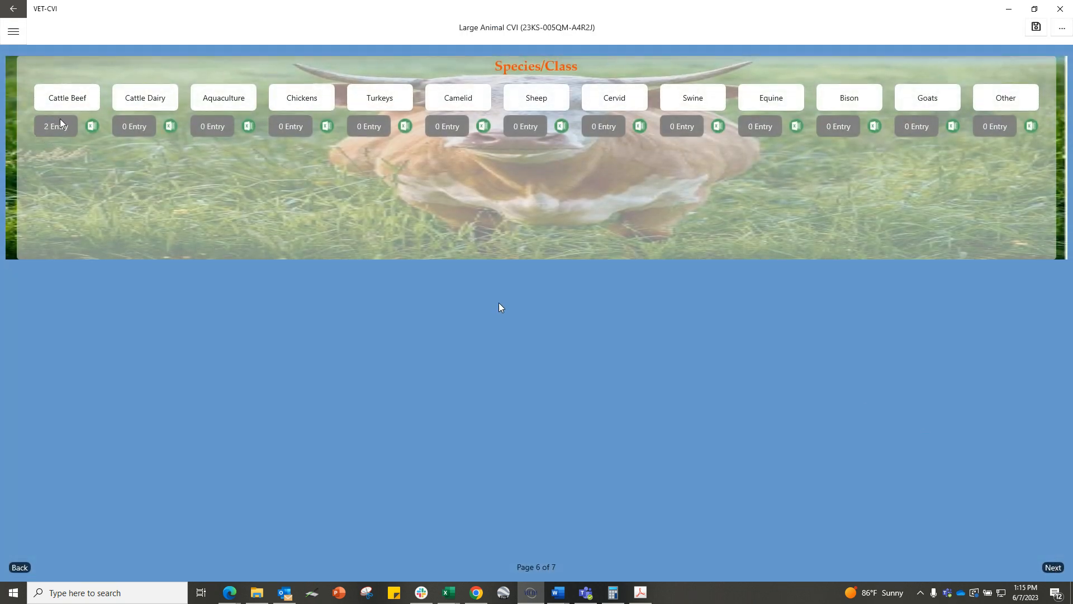